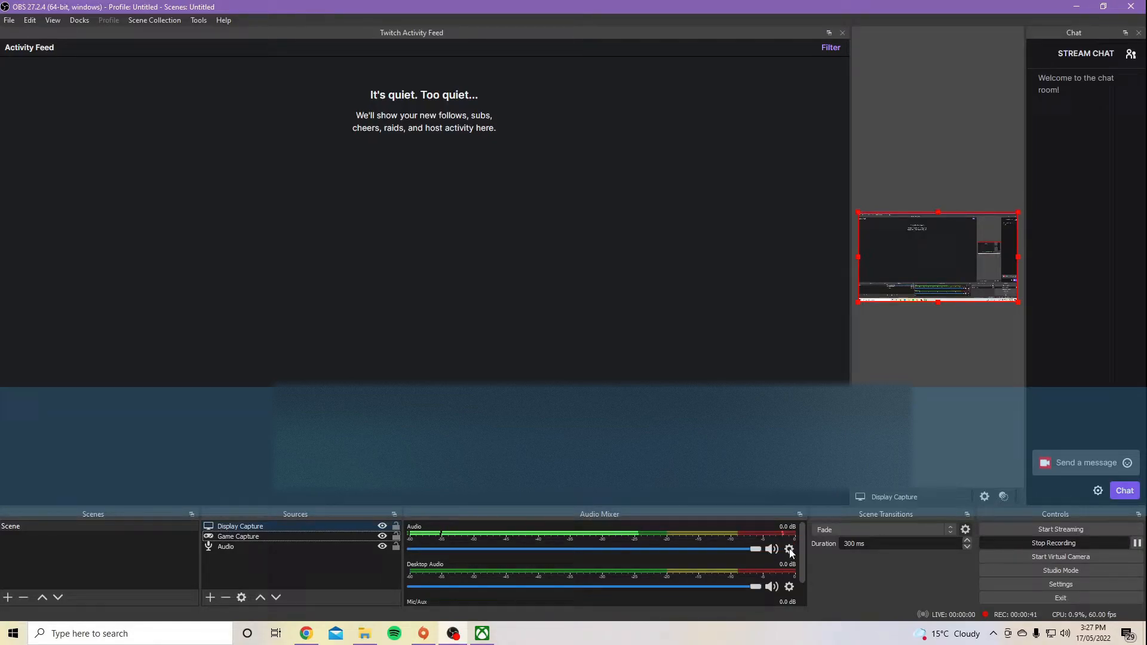
Step: Open the Audio mixer channel's Filters window, showing Compressor, Noise Suppression and Noise Gate
left_click(789, 549)
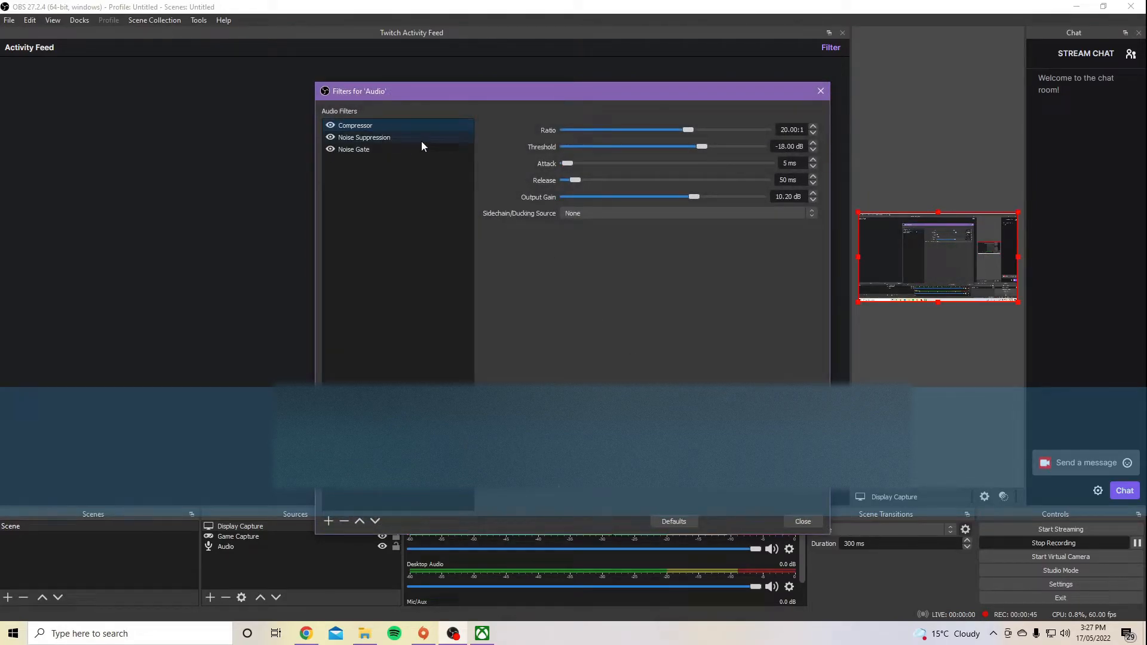
mouse_move(424, 160)
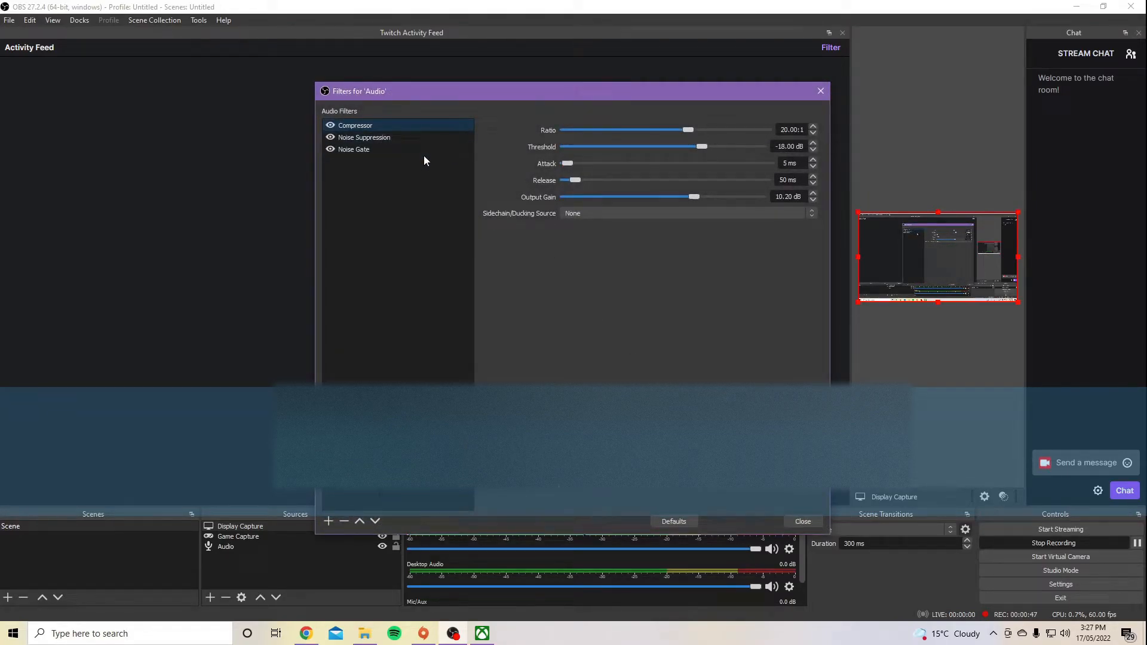
Step: Select the Noise Suppression filter to show its RNNoise method setting
left_click(363, 137)
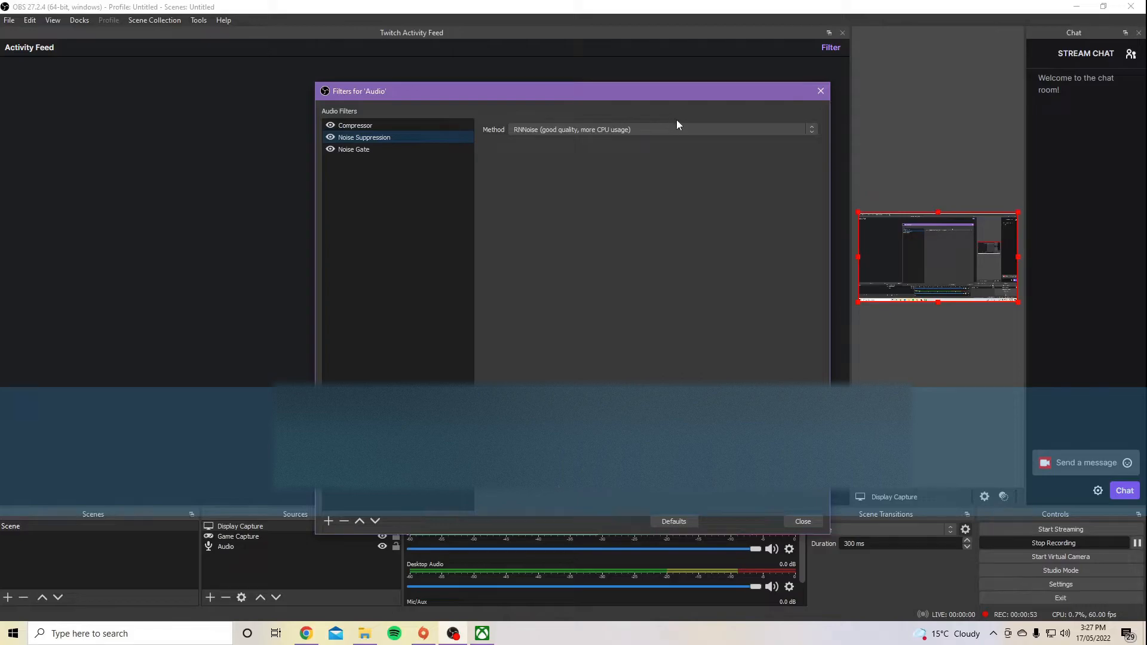
mouse_move(693, 134)
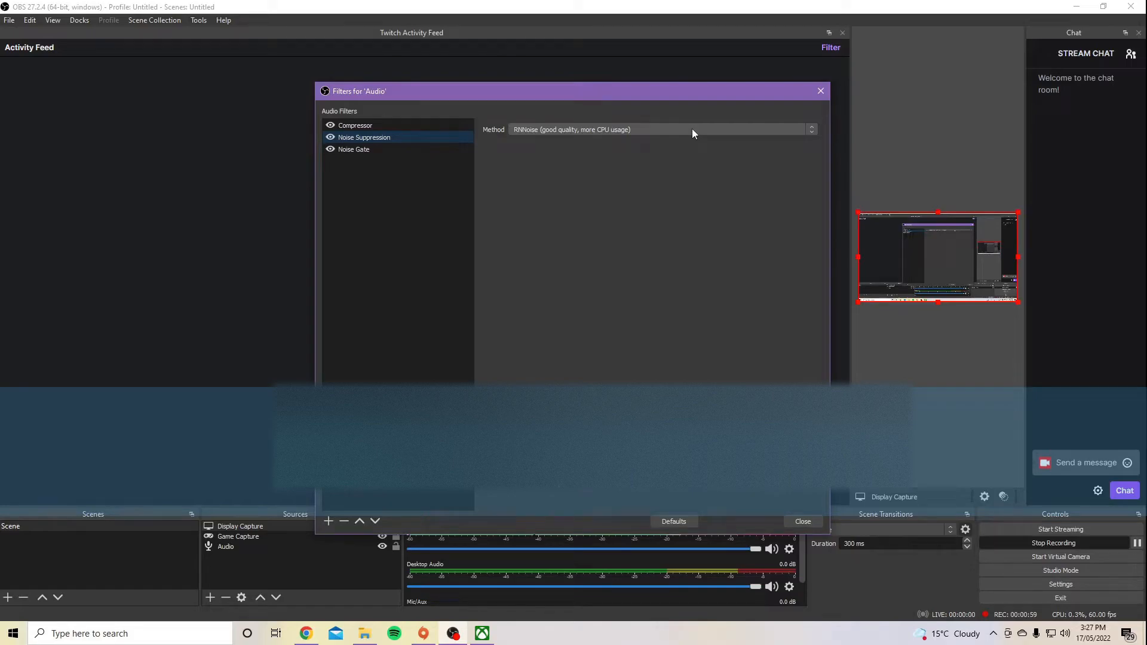
mouse_move(715, 336)
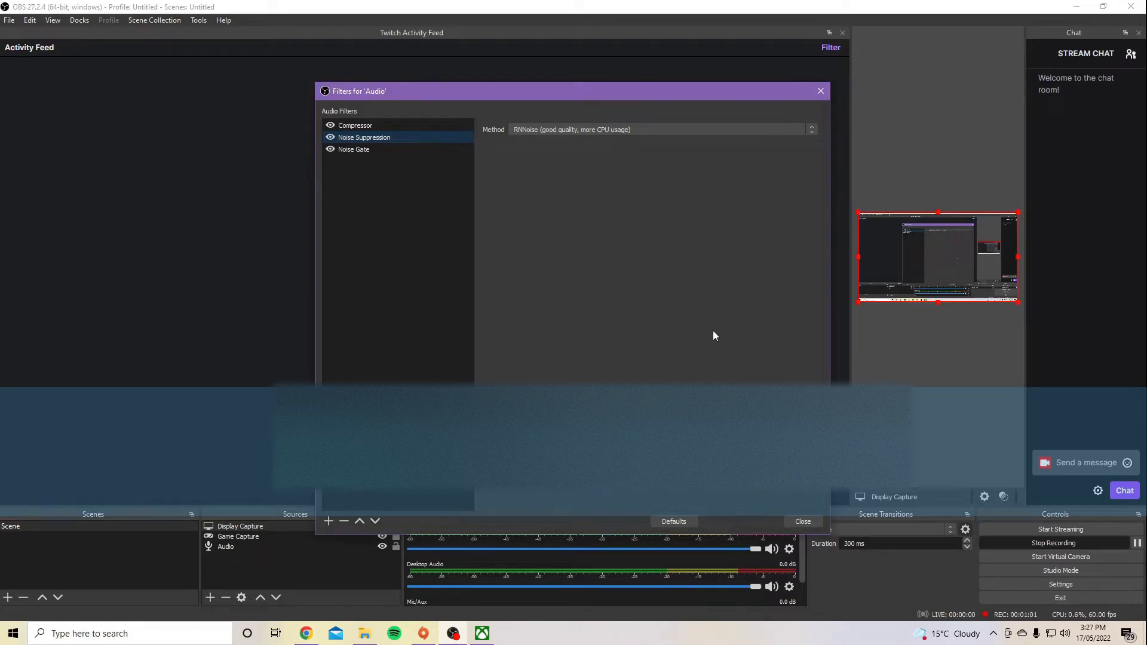
mouse_move(565, 352)
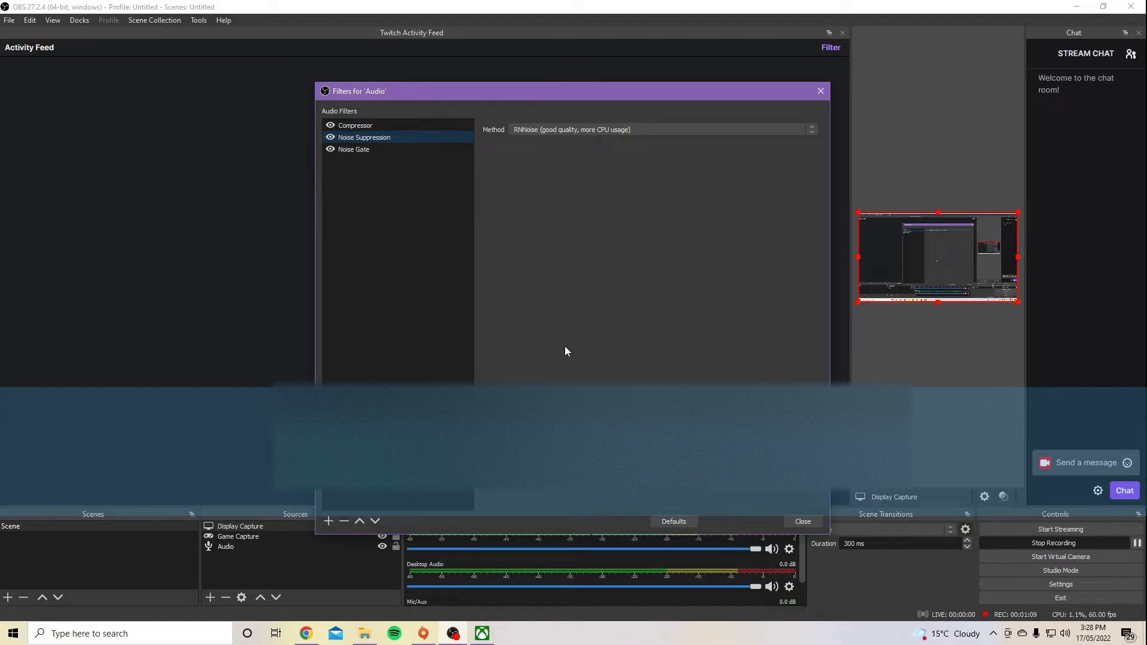
mouse_move(633, 258)
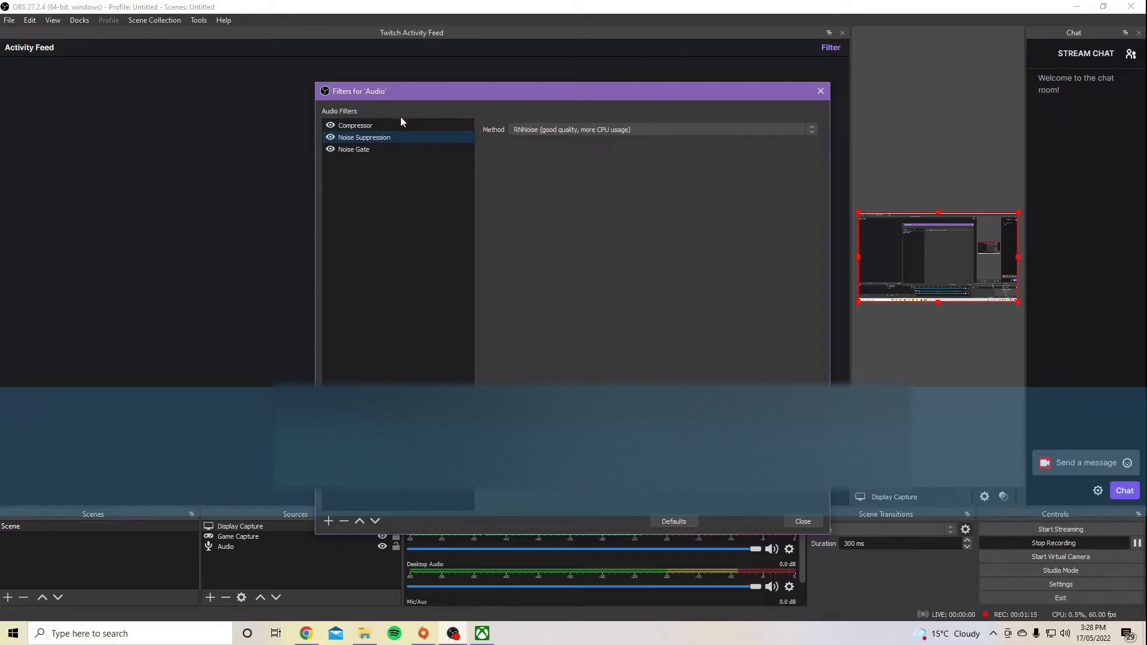
Step: Select the Compressor filter to show 20:1 ratio, -18 dB threshold and 10.20 dB gain
left_click(355, 125)
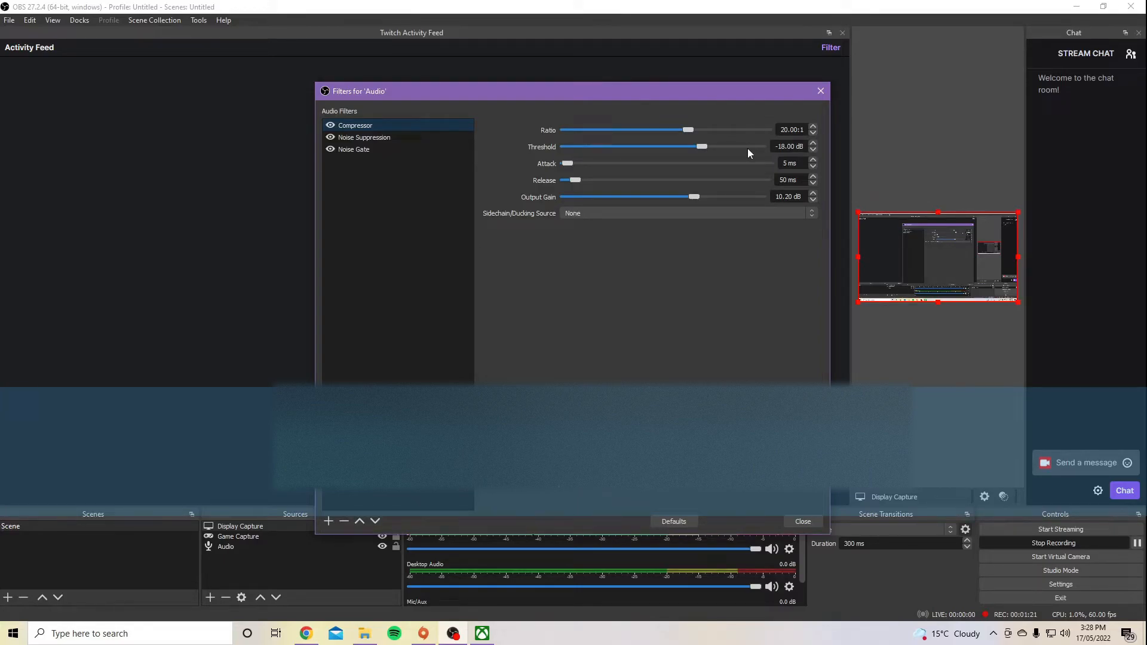
mouse_move(638, 189)
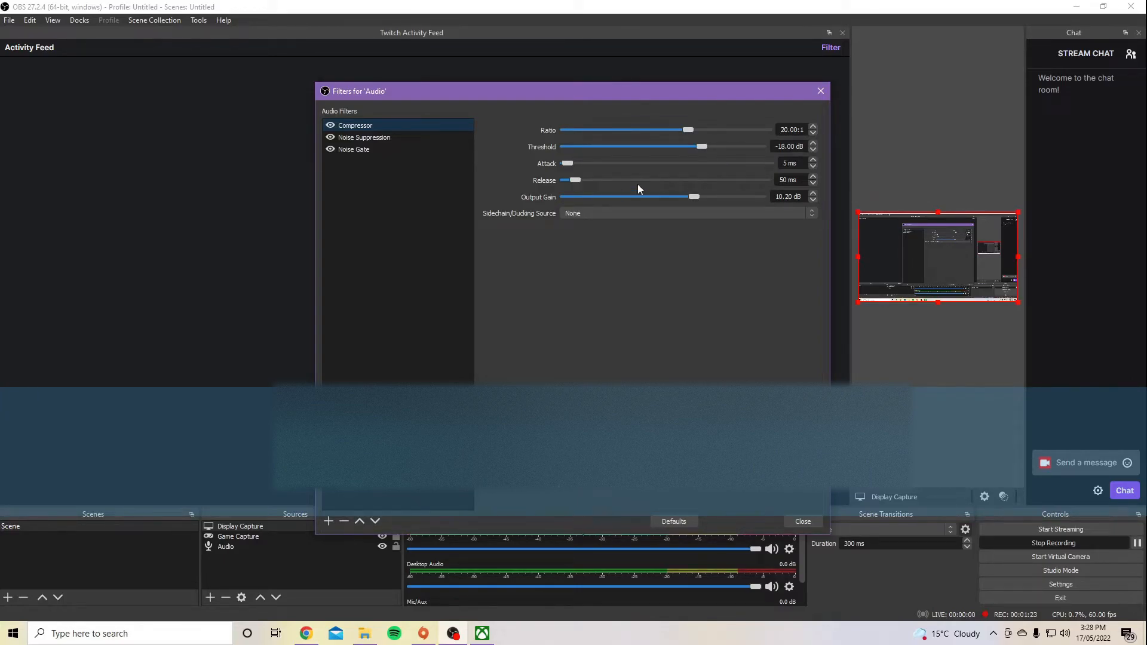
mouse_move(540, 207)
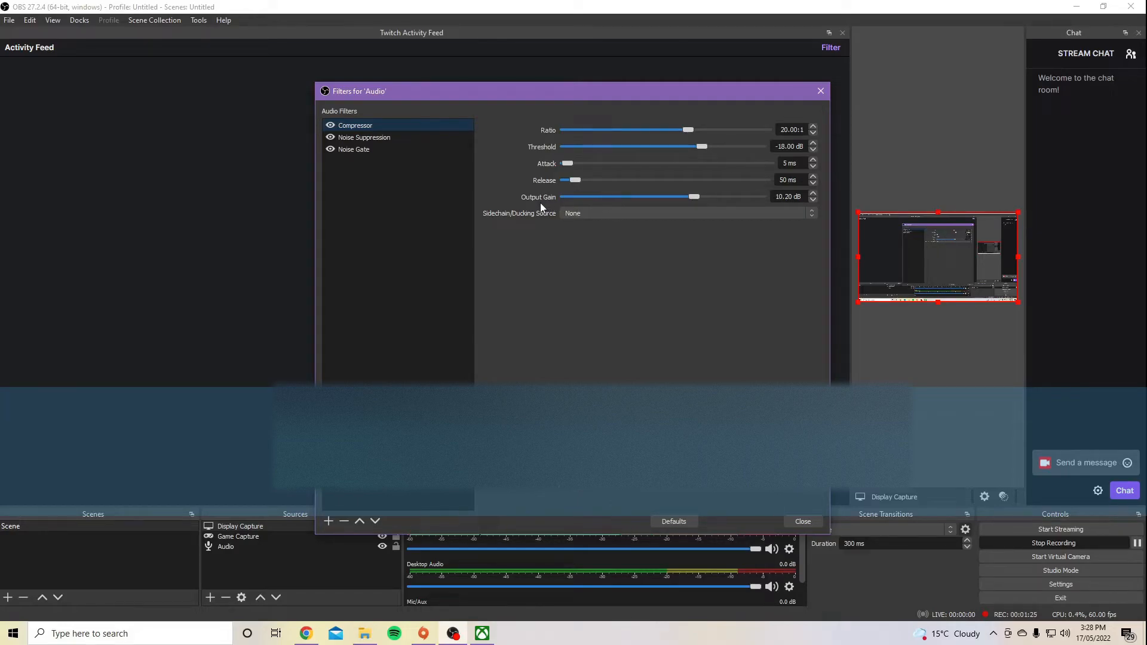
mouse_move(581, 205)
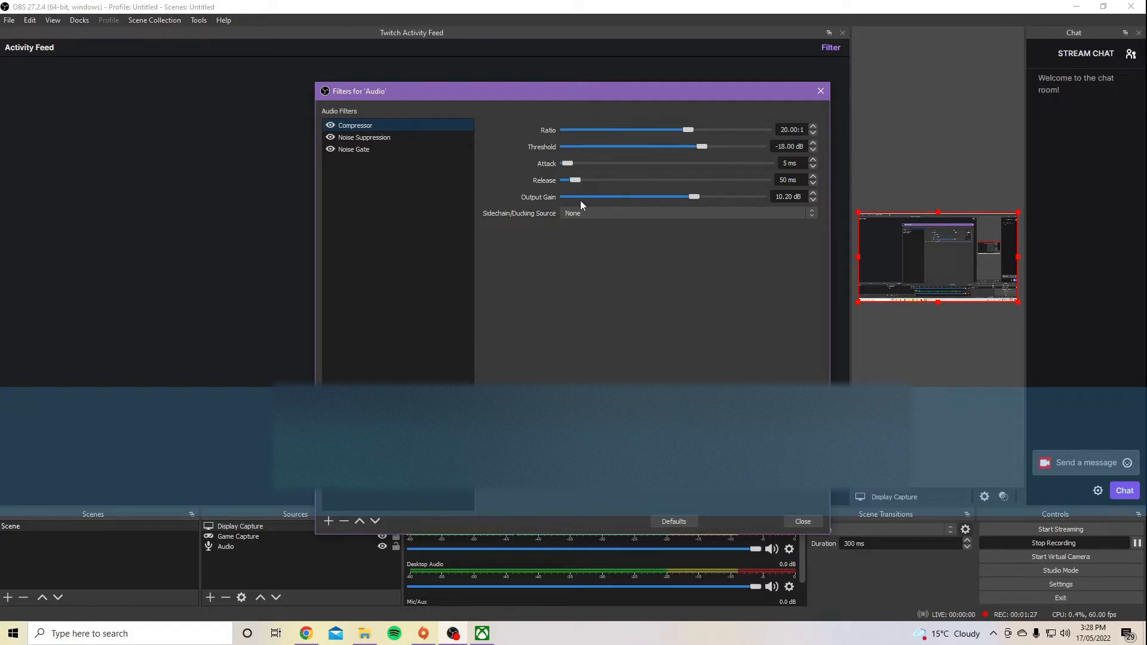
left_click(353, 149)
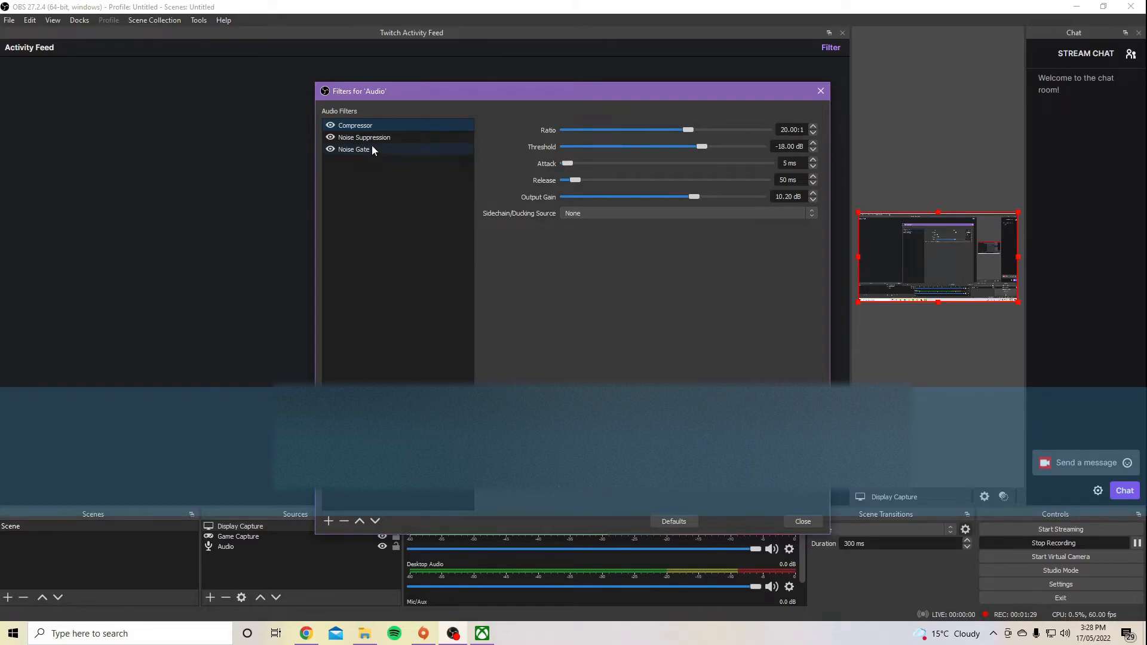
Step: Select the Noise Gate filter showing -32 dB close and -26 dB open thresholds
left_click(354, 150)
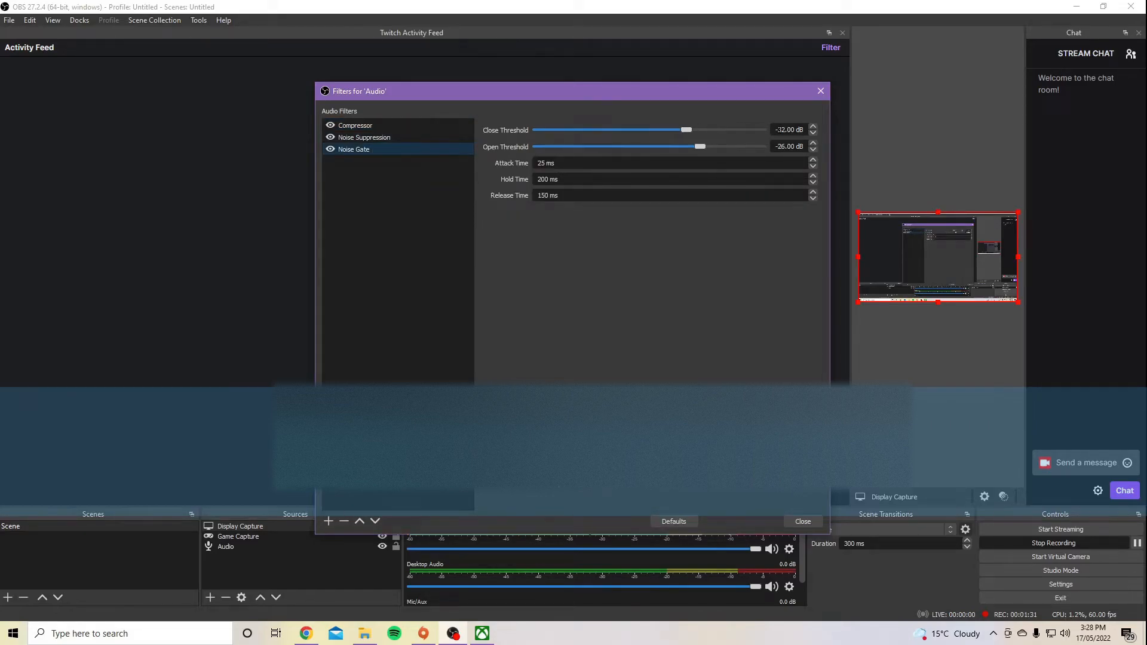
mouse_move(658, 226)
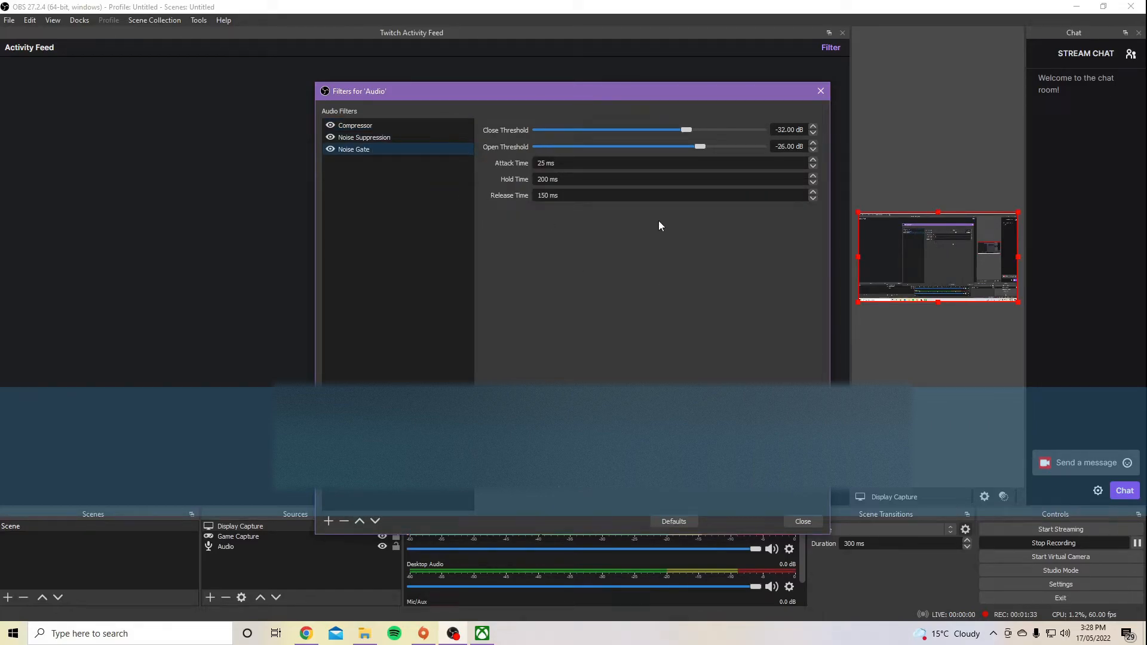
mouse_move(411, 128)
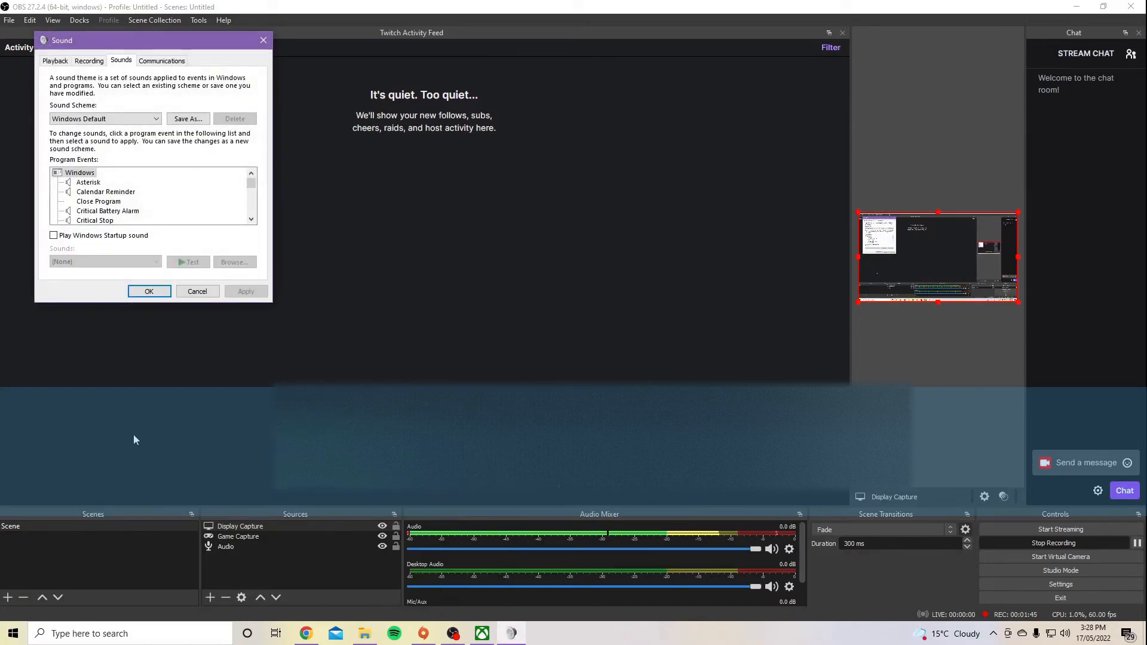
Step: Check the Microphone's recording levels at 100 with 0.0 dB boost, then close Sound settings
left_click(88, 61)
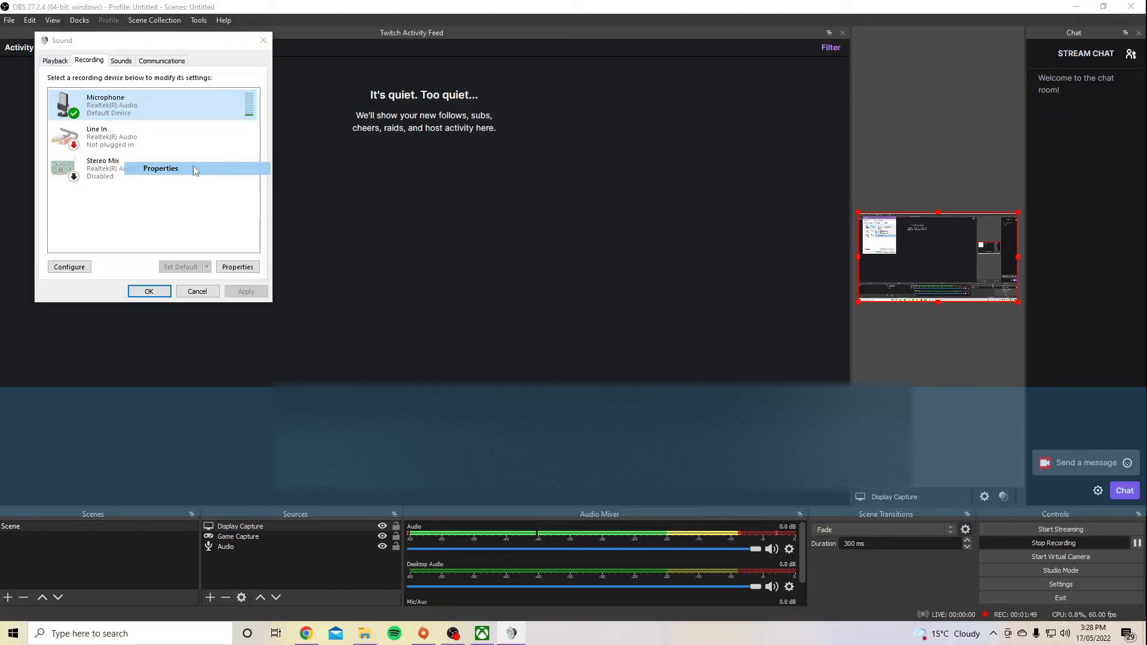
left_click(159, 169)
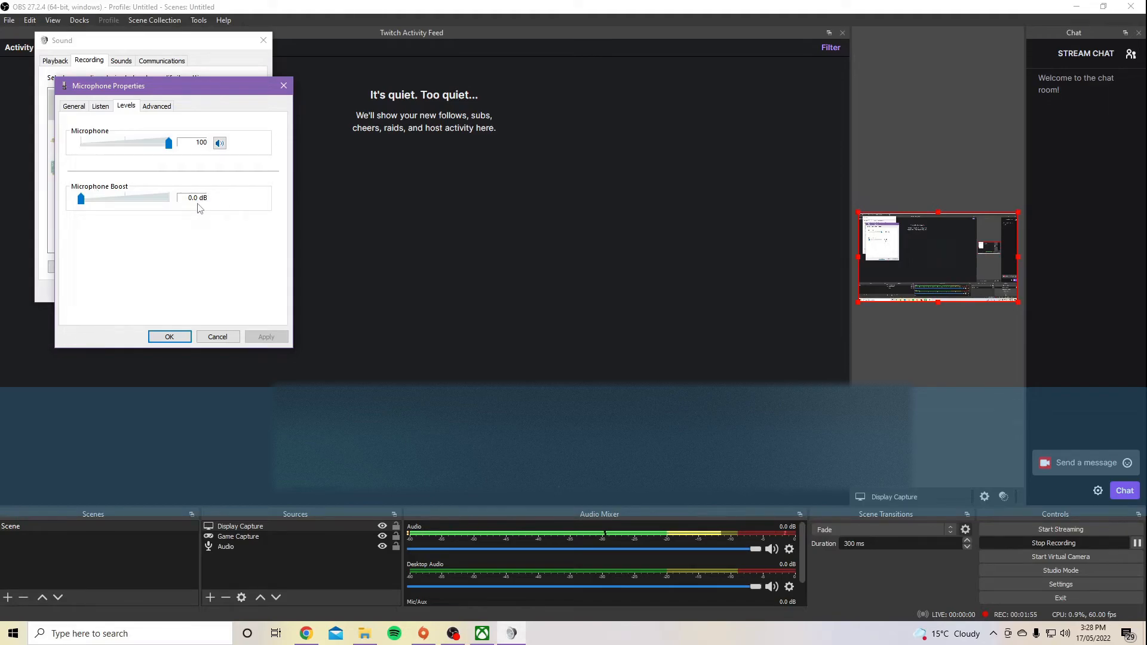
left_click(169, 336)
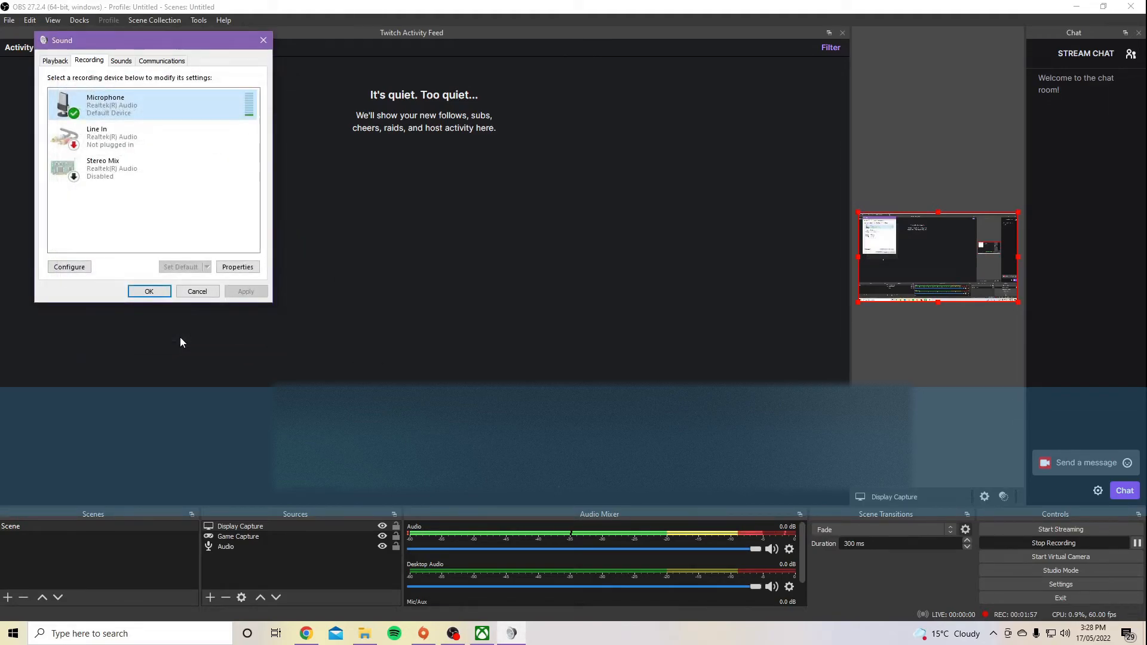
mouse_move(261, 40)
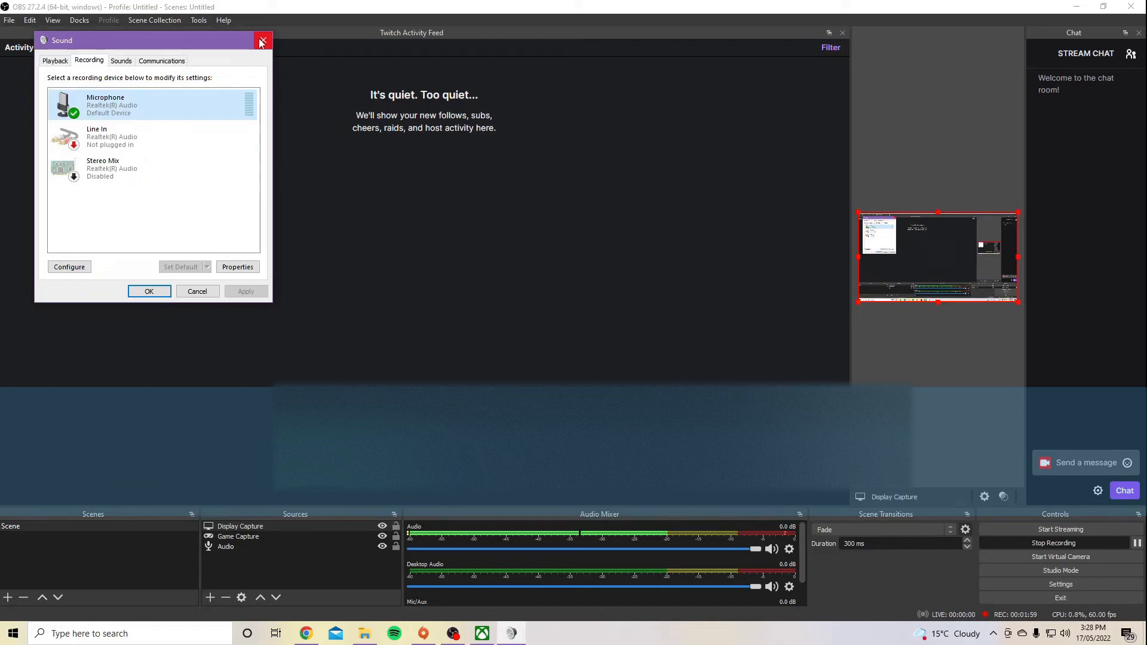
left_click(261, 40)
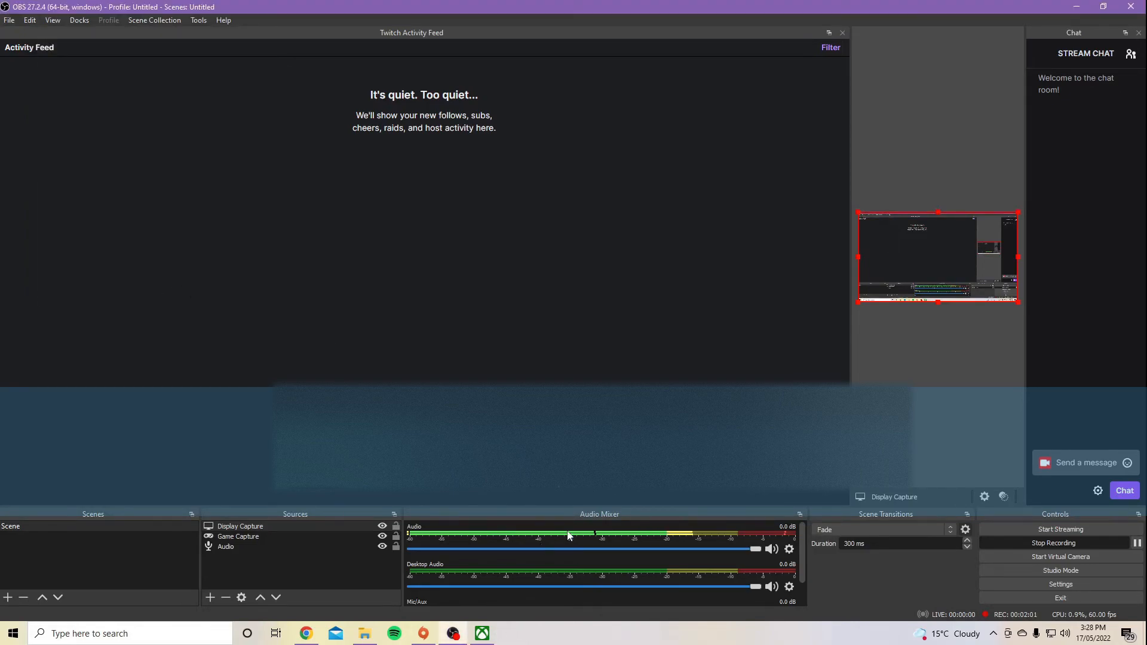